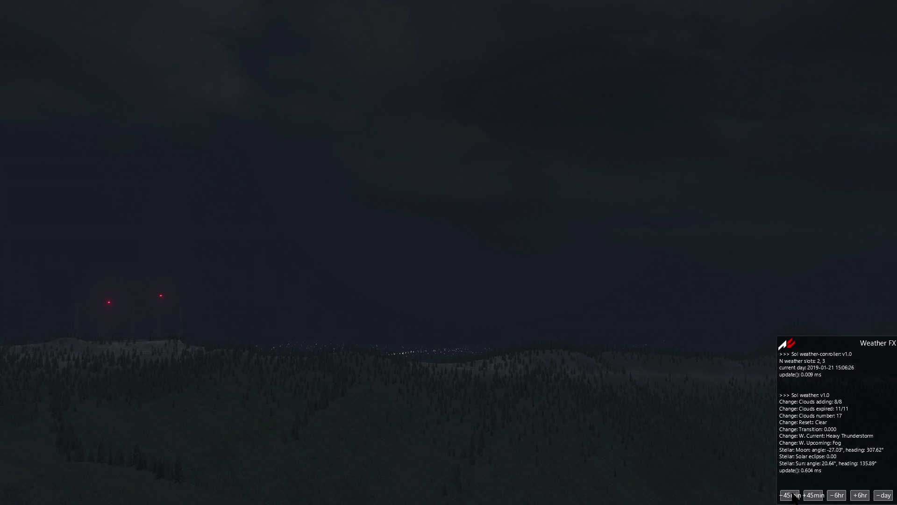
# Turn the in-game clock back 90 minutes with two −45min presses in Weather FX
pyautogui.click(789, 494)
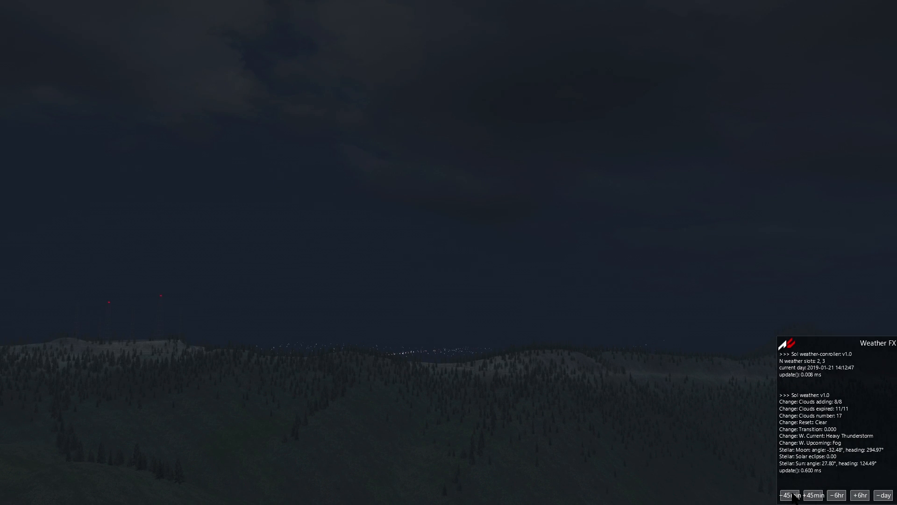
pyautogui.click(788, 495)
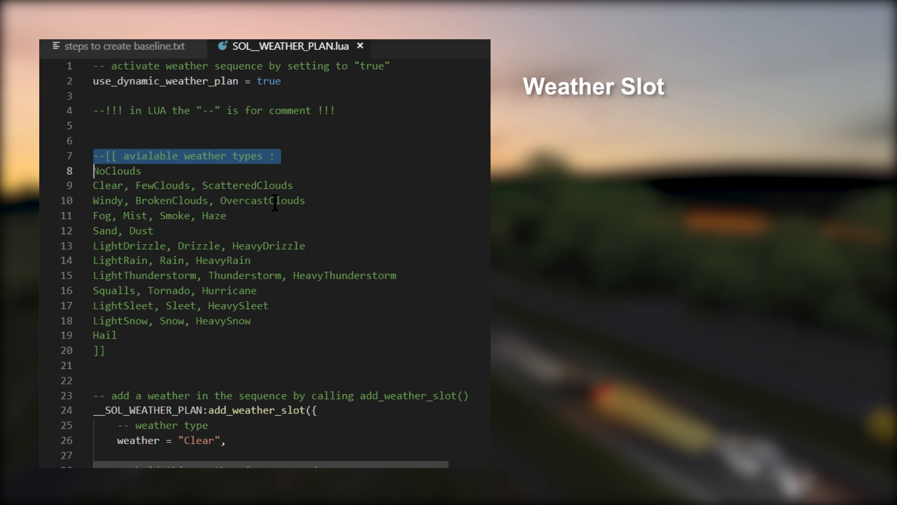
# Highlight Rain, then time_holding, time_changing and the value 30 in the Clear slot
pyautogui.doubleClick(171, 260)
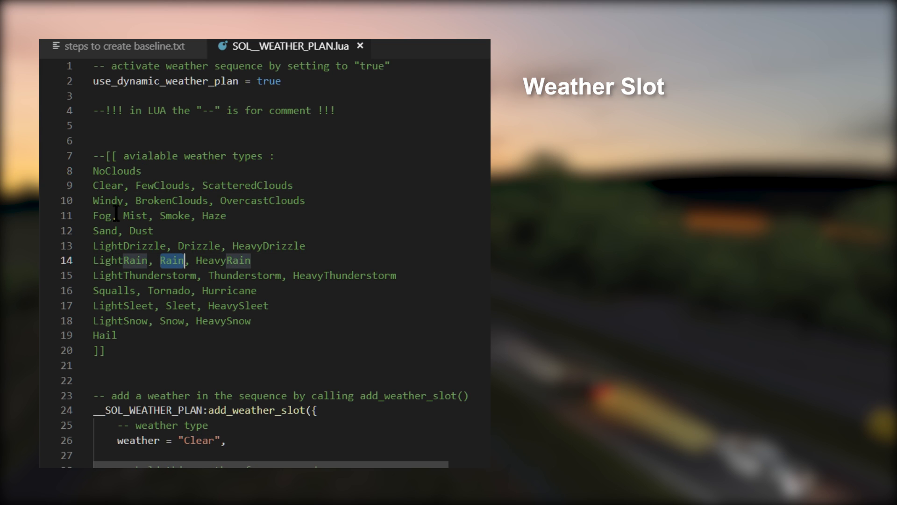
pyautogui.scroll(-3)
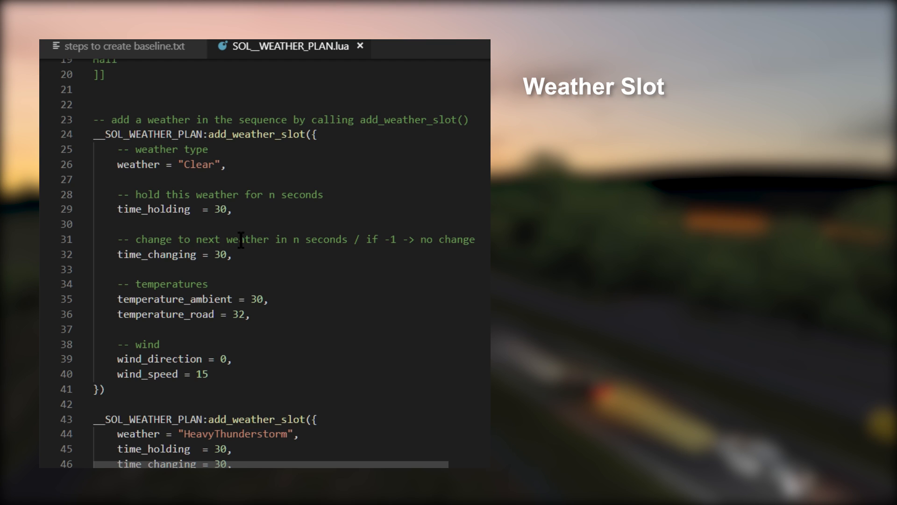
pyautogui.doubleClick(154, 209)
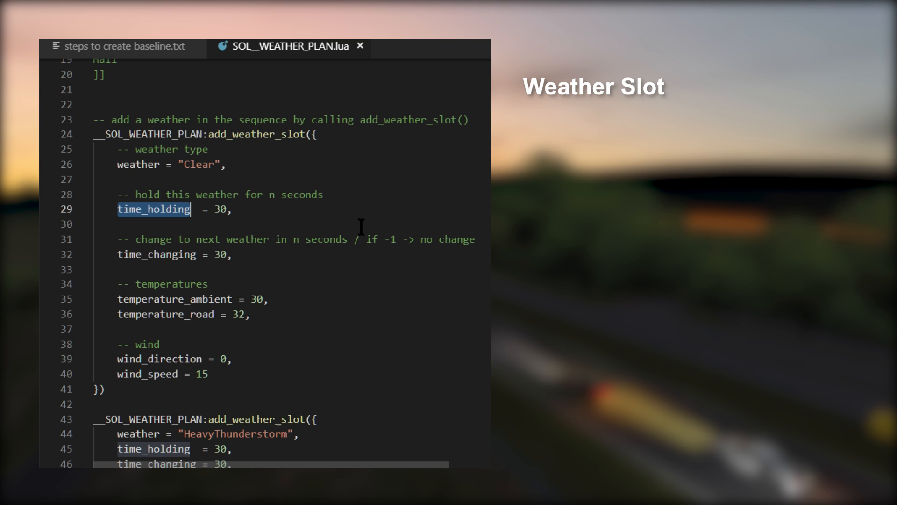
pyautogui.moveTo(153, 261)
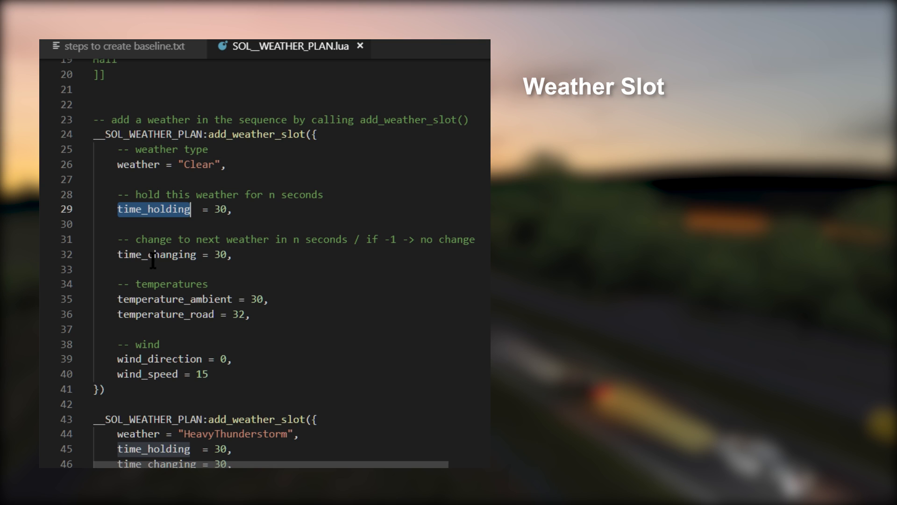
pyautogui.doubleClick(157, 254)
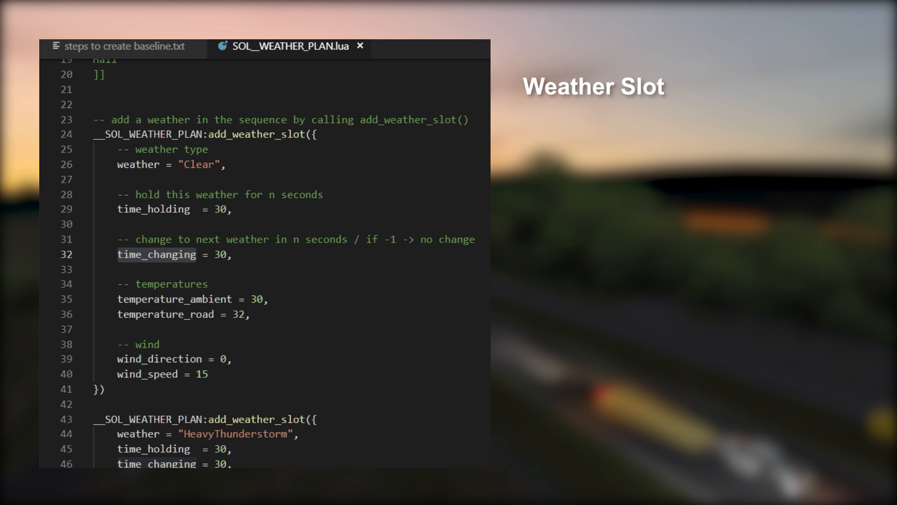
pyautogui.doubleClick(156, 254)
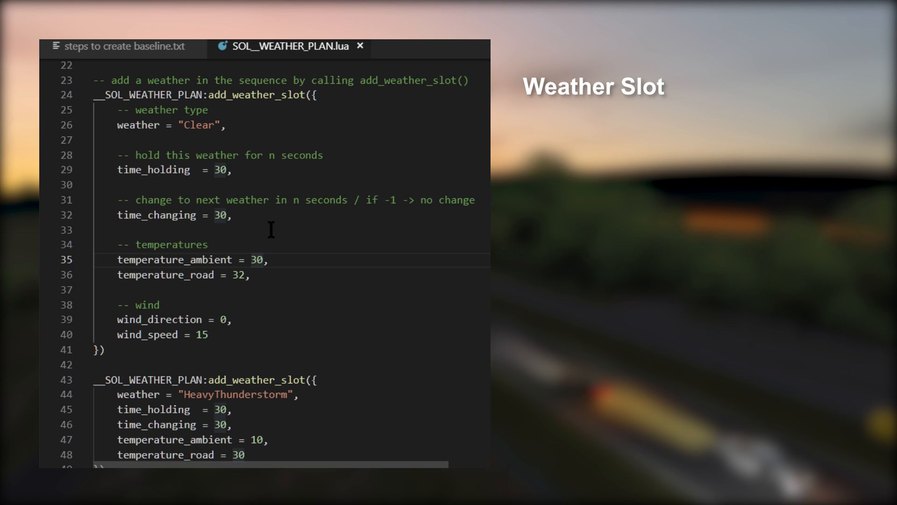
pyautogui.doubleClick(173, 260)
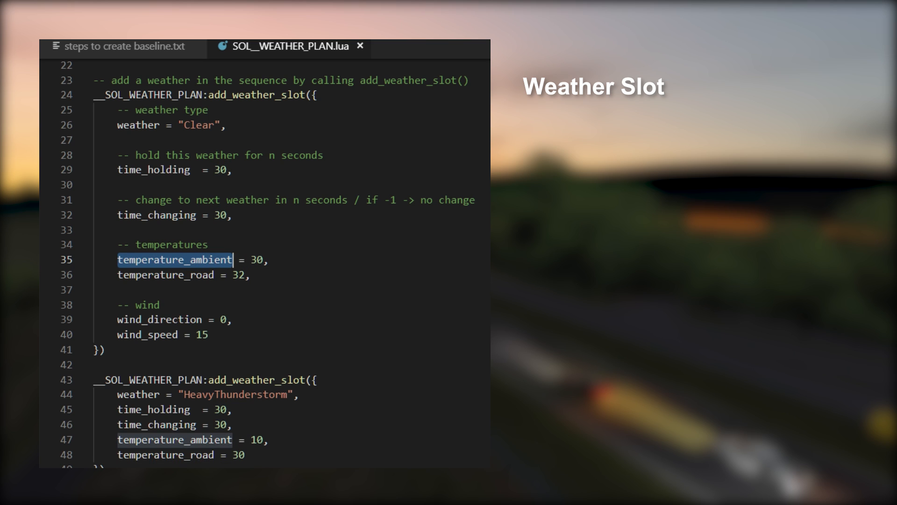
pyautogui.click(153, 279)
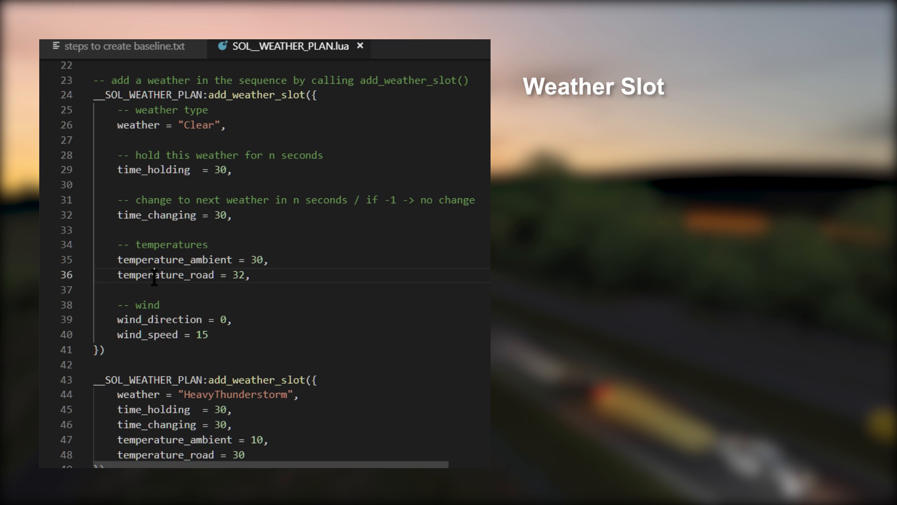
pyautogui.doubleClick(165, 275)
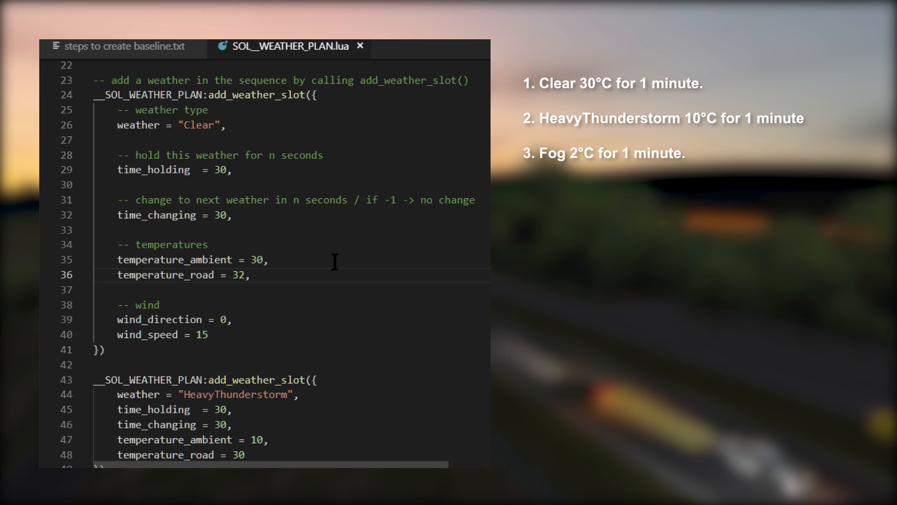
pyautogui.moveTo(323, 263)
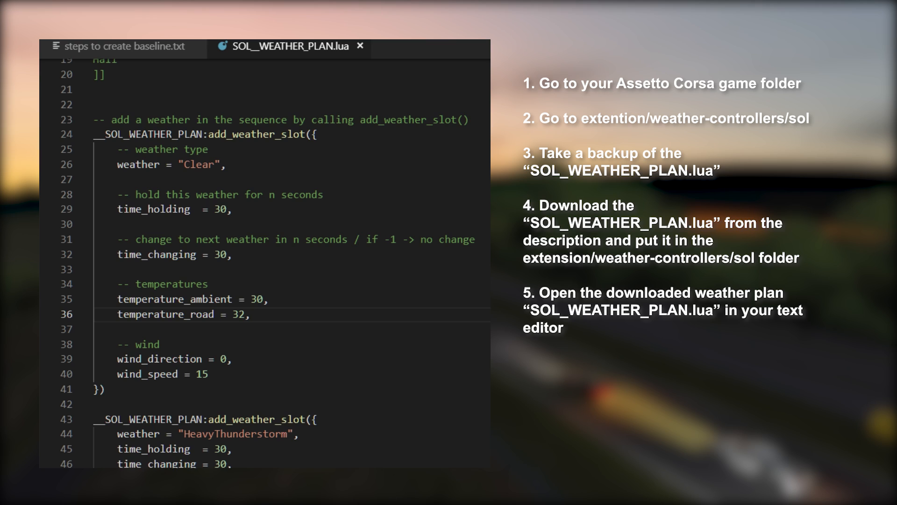
pyautogui.click(250, 314)
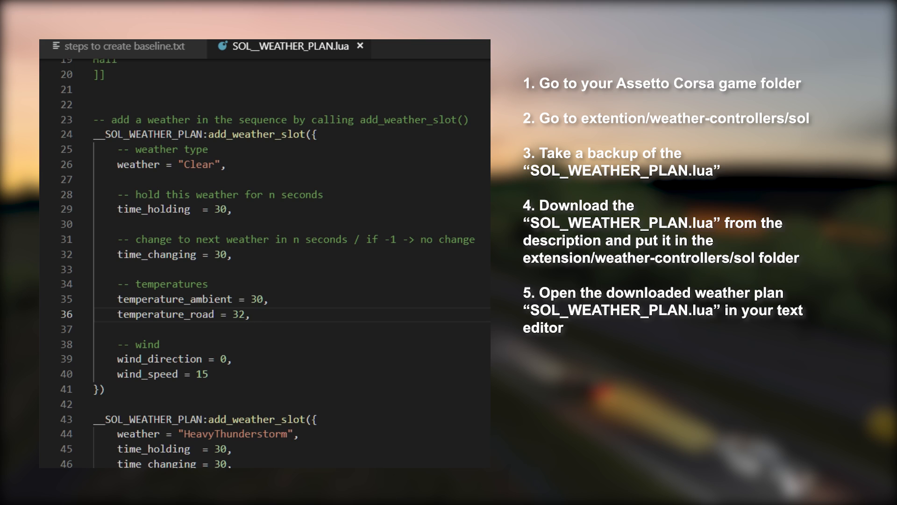
pyautogui.click(250, 314)
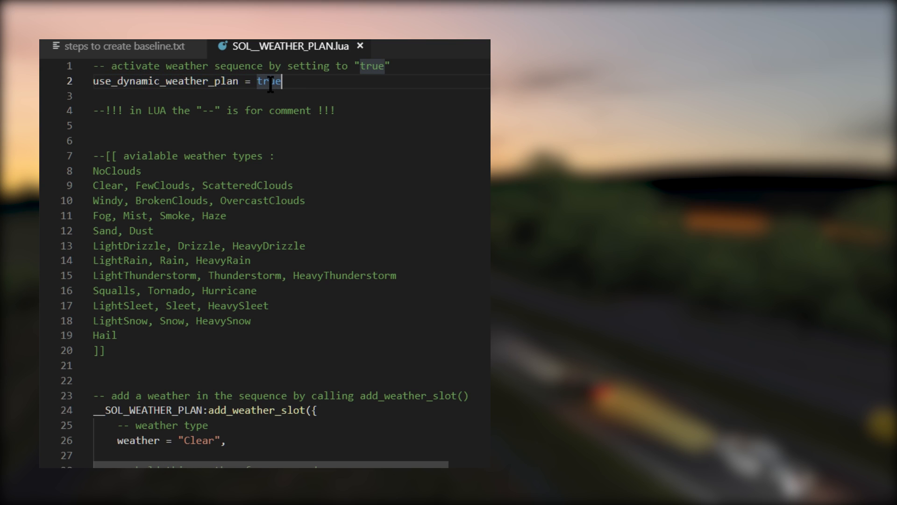
# Highlight the true value enabling the dynamic plan, then scroll back down toward the Clear slot
pyautogui.doubleClick(270, 81)
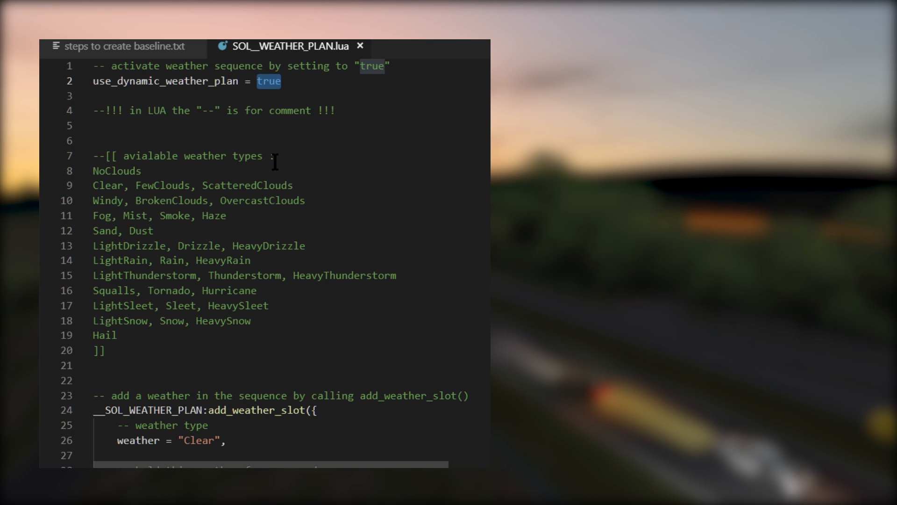
pyautogui.scroll(-3)
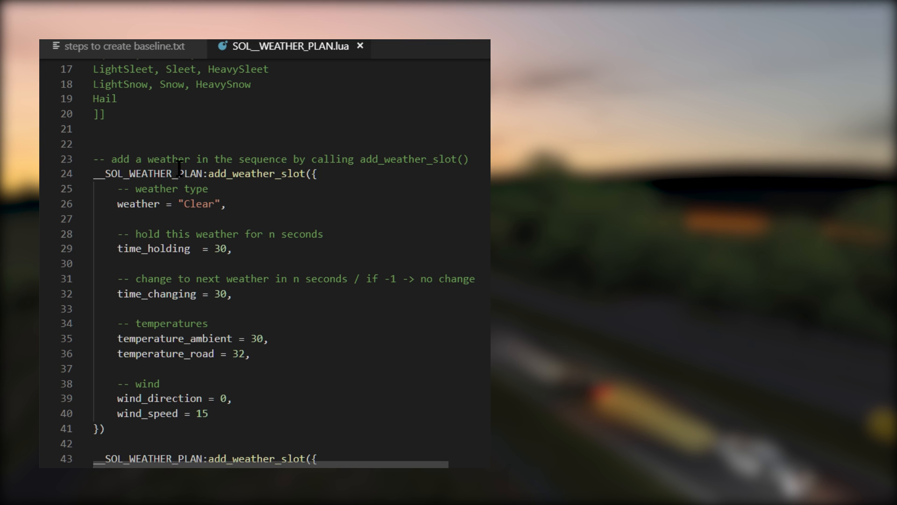
pyautogui.doubleClick(254, 173)
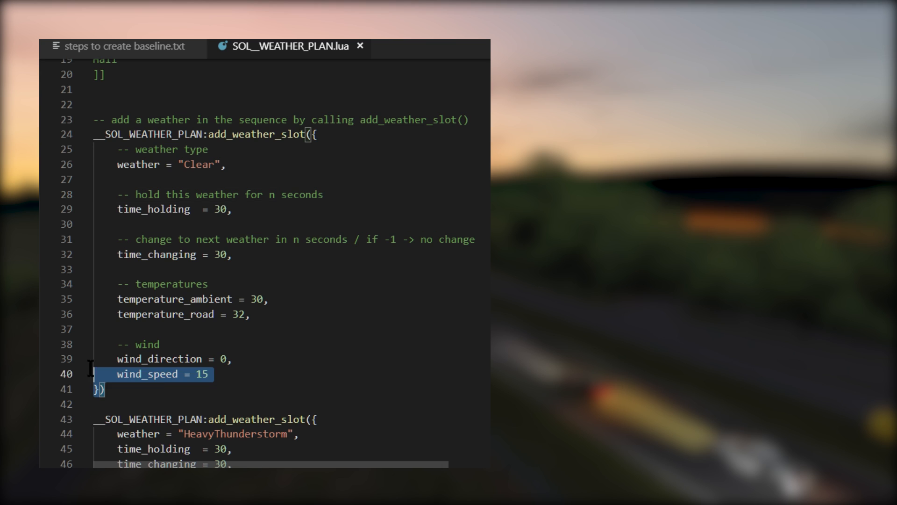
pyautogui.click(196, 164)
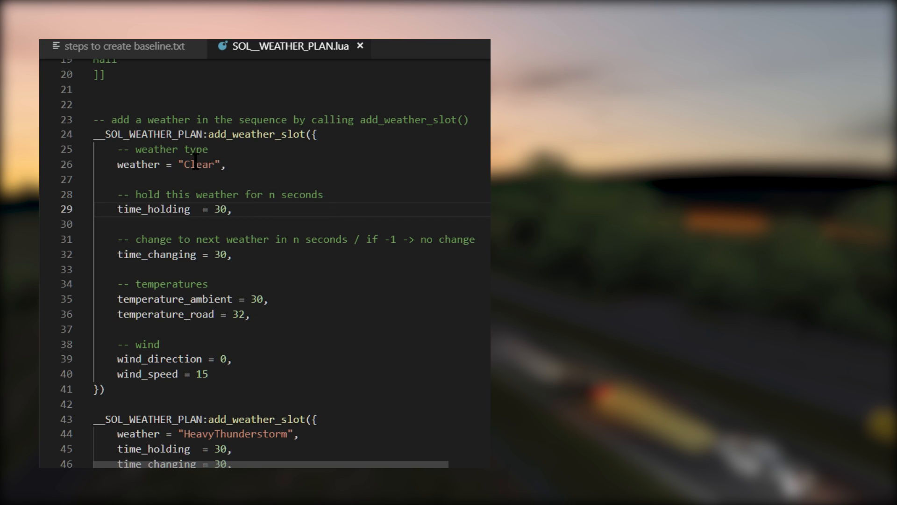
pyautogui.doubleClick(199, 164)
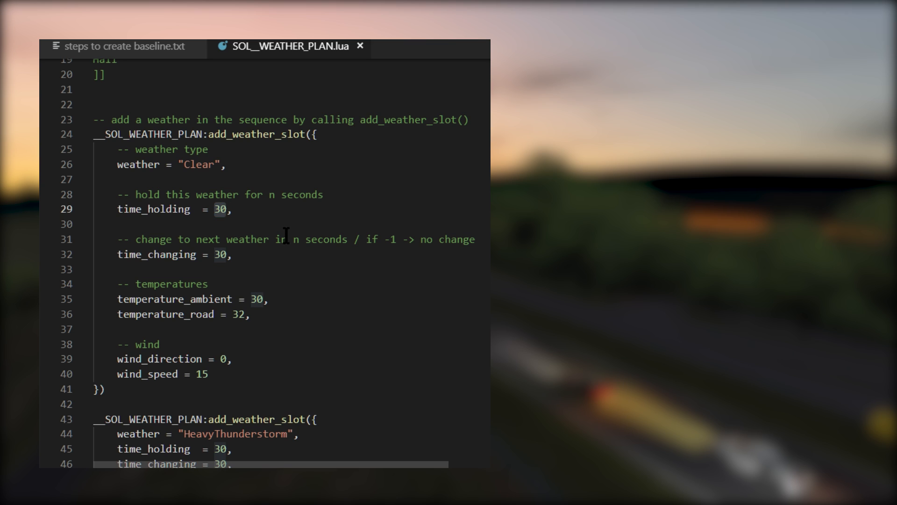
pyautogui.doubleClick(156, 254)
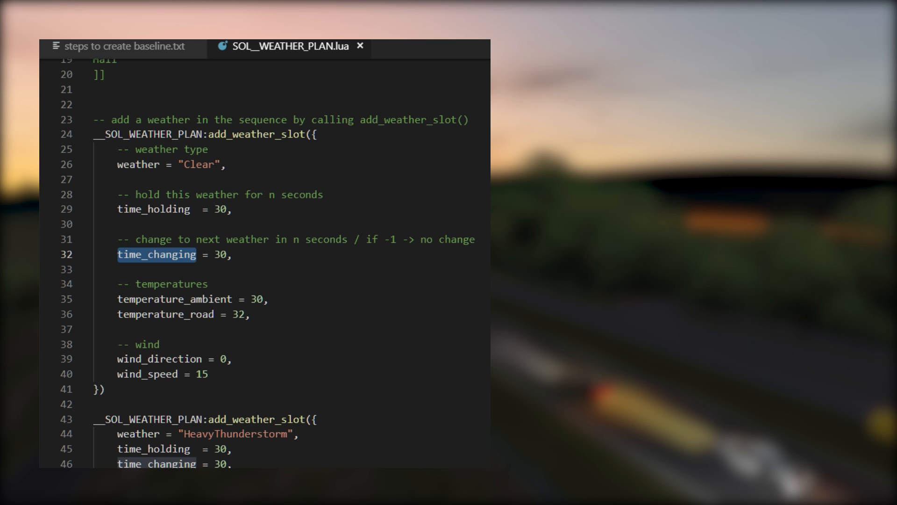
pyautogui.doubleClick(174, 298)
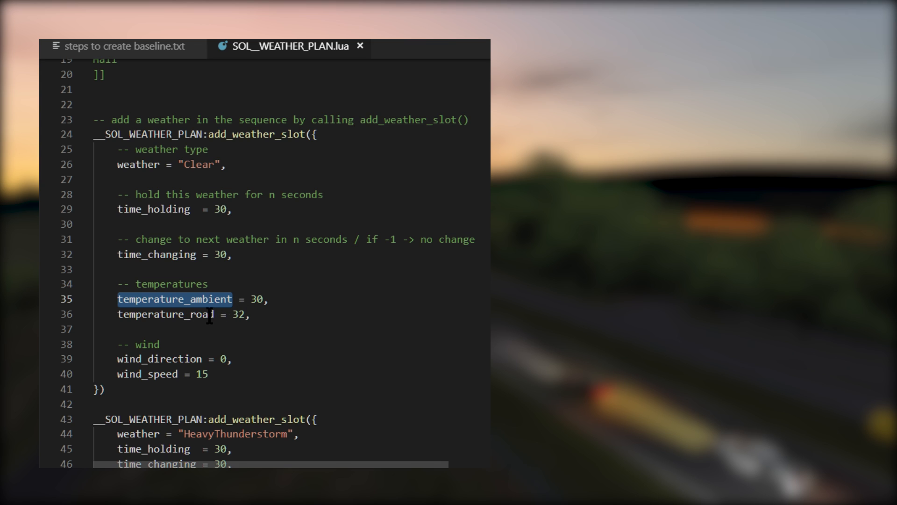
pyautogui.doubleClick(165, 314)
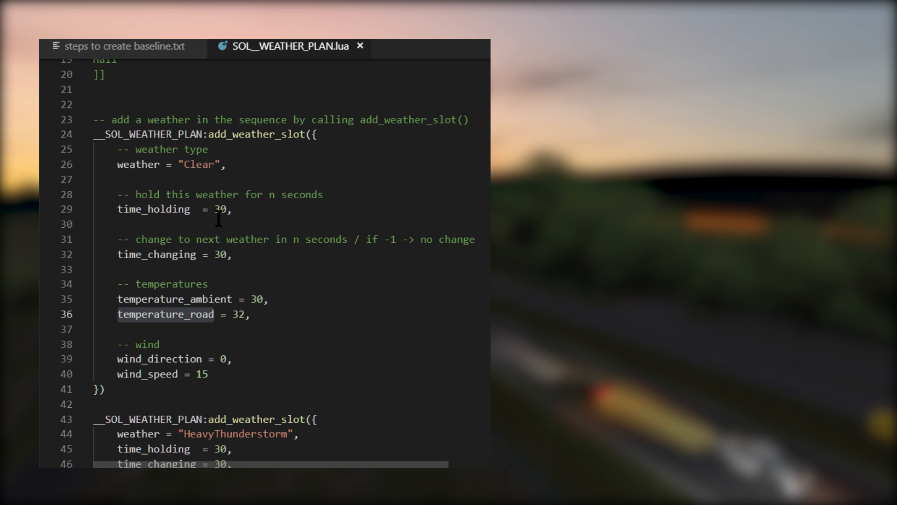
pyautogui.doubleClick(219, 209)
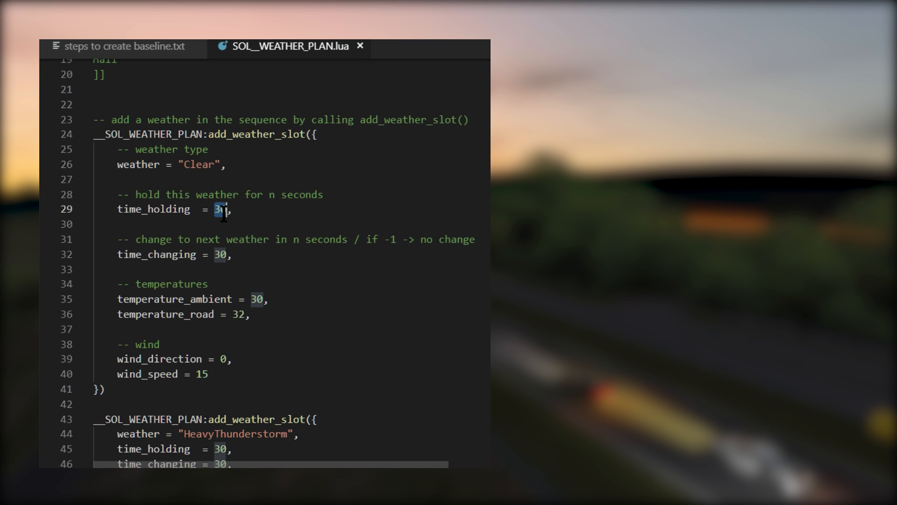
pyautogui.doubleClick(207, 239)
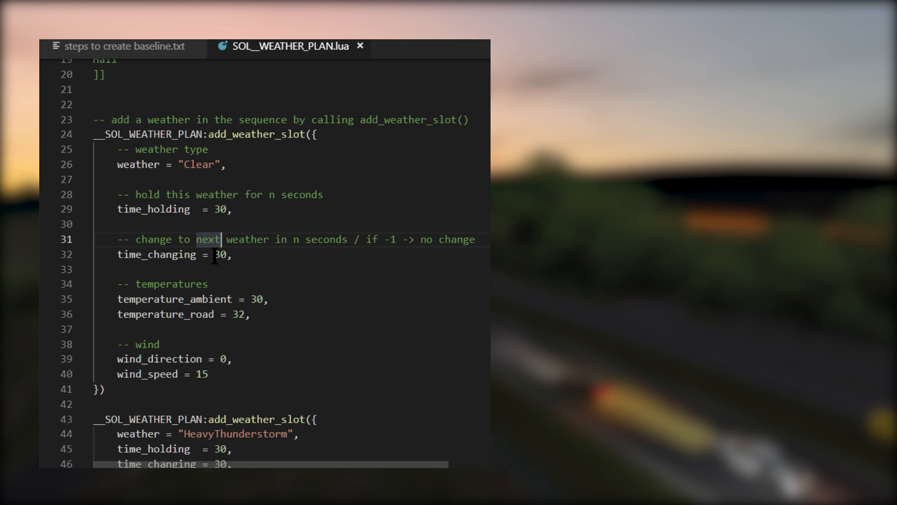
pyautogui.scroll(-3)
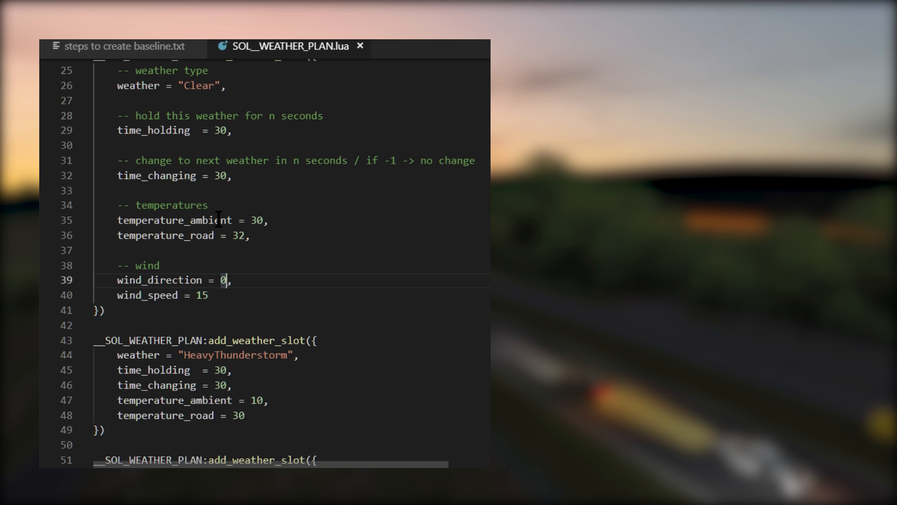
pyautogui.doubleClick(147, 295)
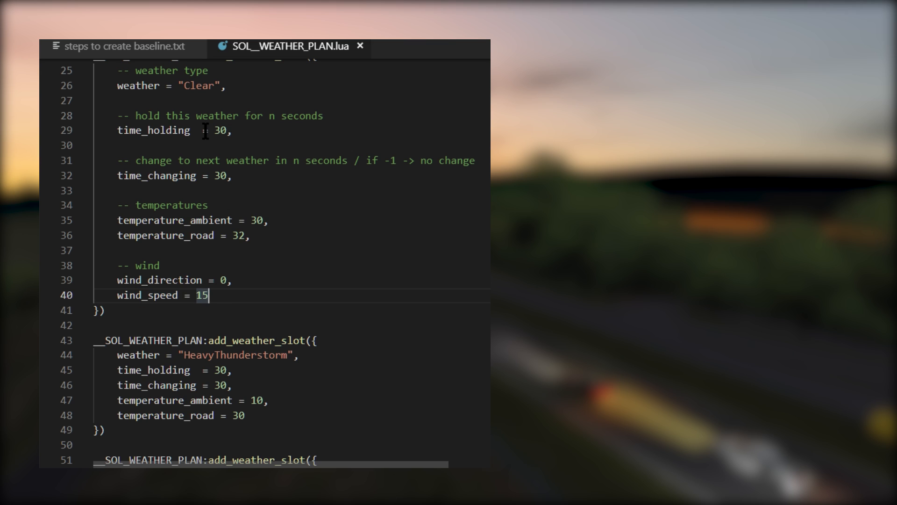
pyautogui.scroll(-3)
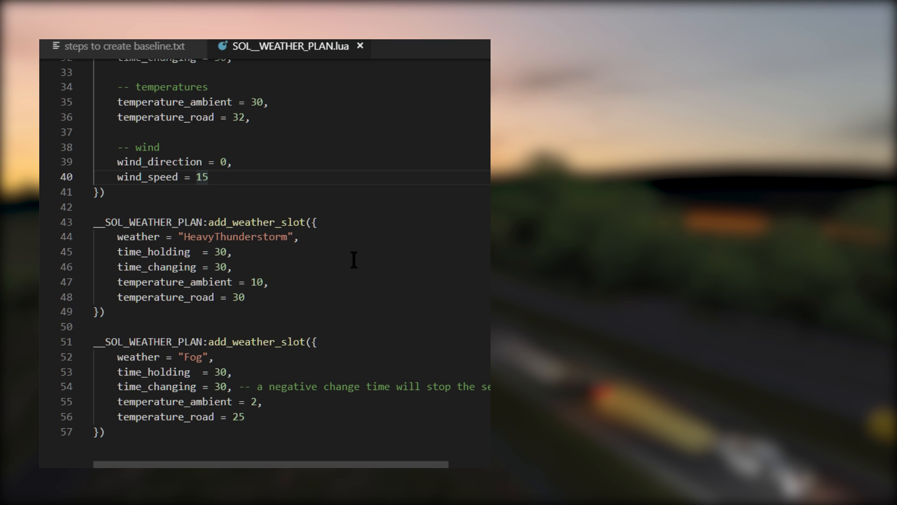
pyautogui.moveTo(180, 117)
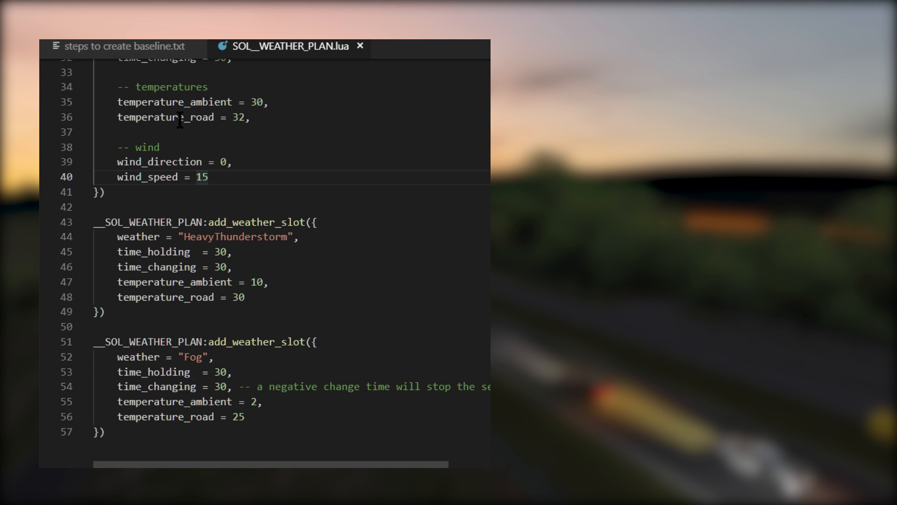
pyautogui.moveTo(154, 277)
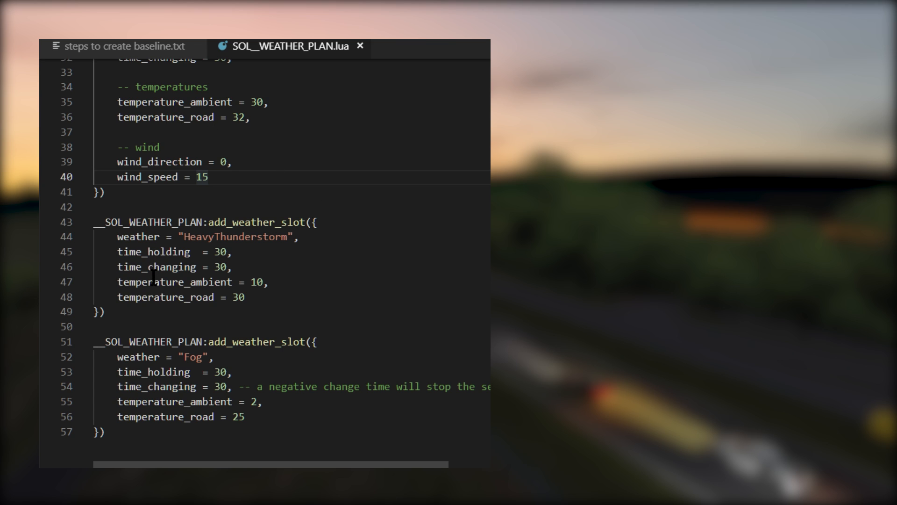
pyautogui.doubleClick(235, 236)
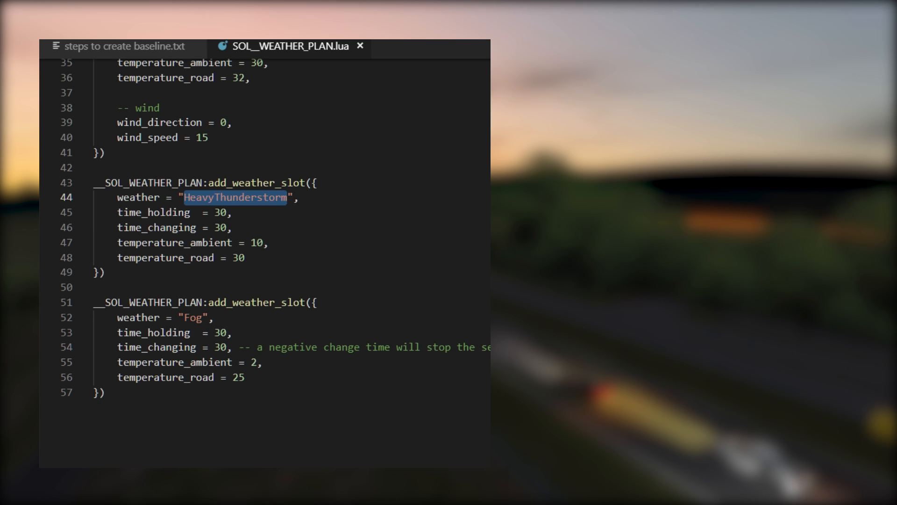
pyautogui.doubleClick(193, 316)
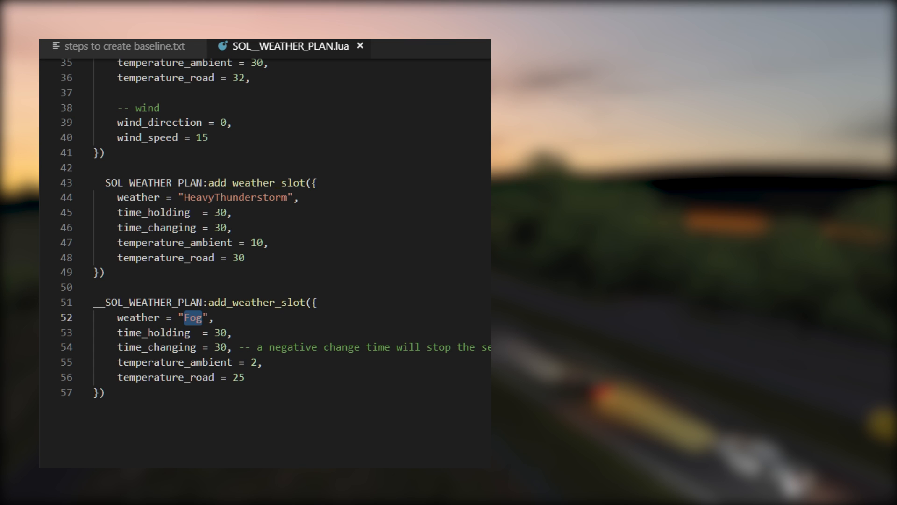
pyautogui.doubleClick(156, 347)
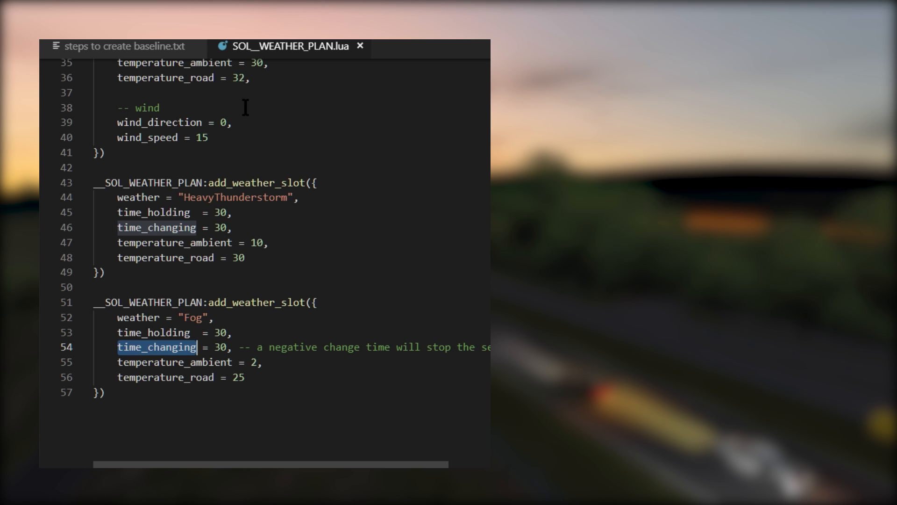
pyautogui.moveTo(233, 150)
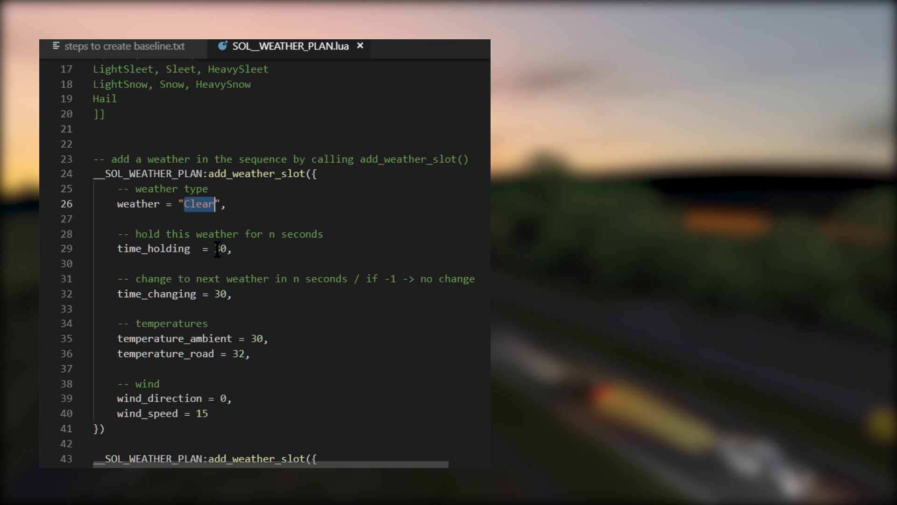
pyautogui.scroll(-3)
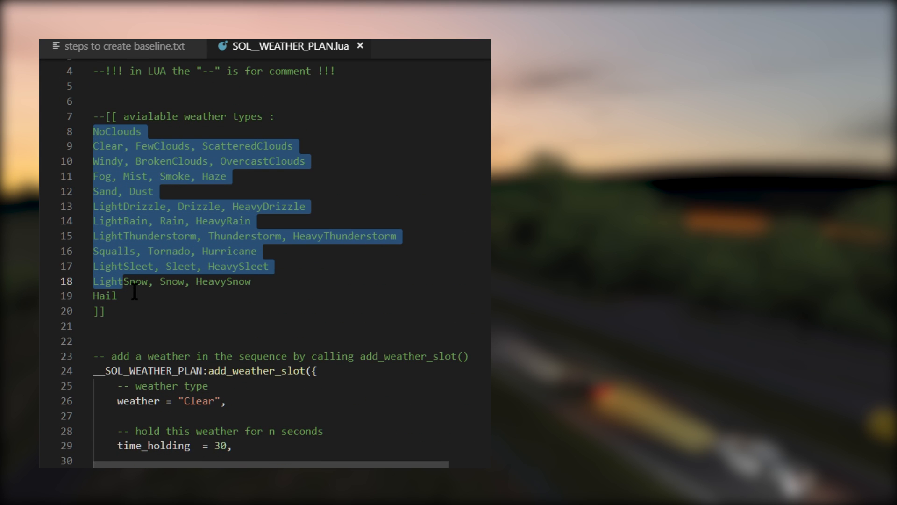
pyautogui.scroll(-3)
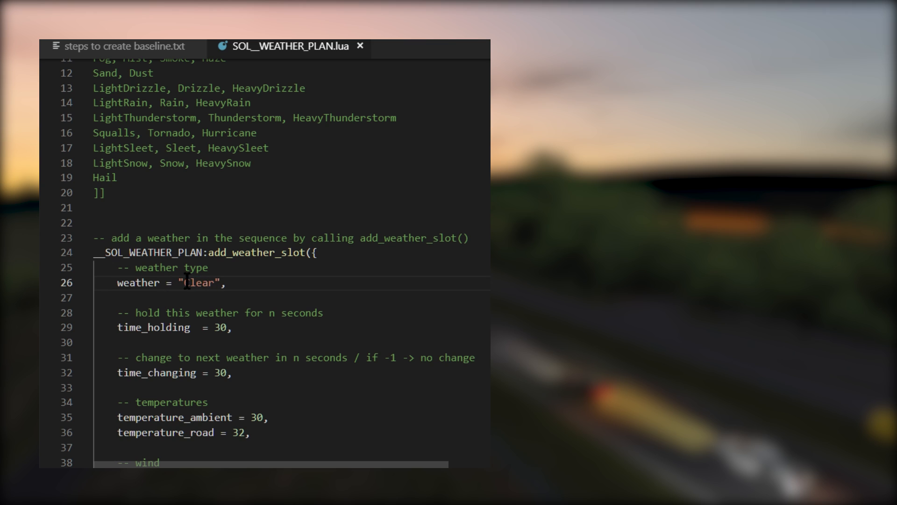
pyautogui.doubleClick(197, 282)
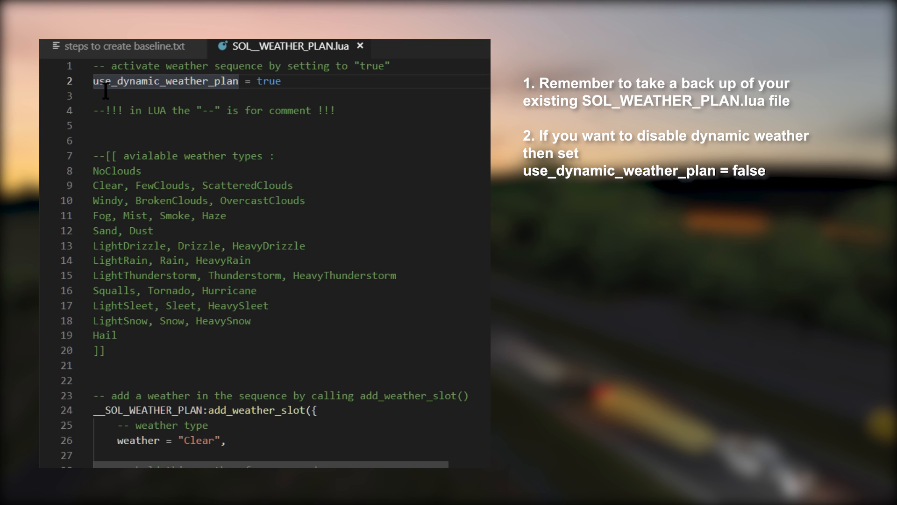
pyautogui.moveTo(277, 82)
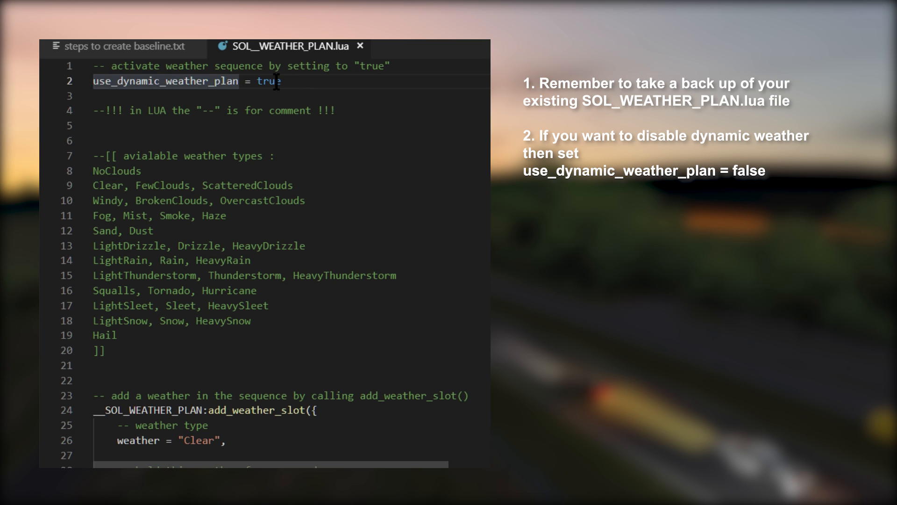
pyautogui.doubleClick(268, 81)
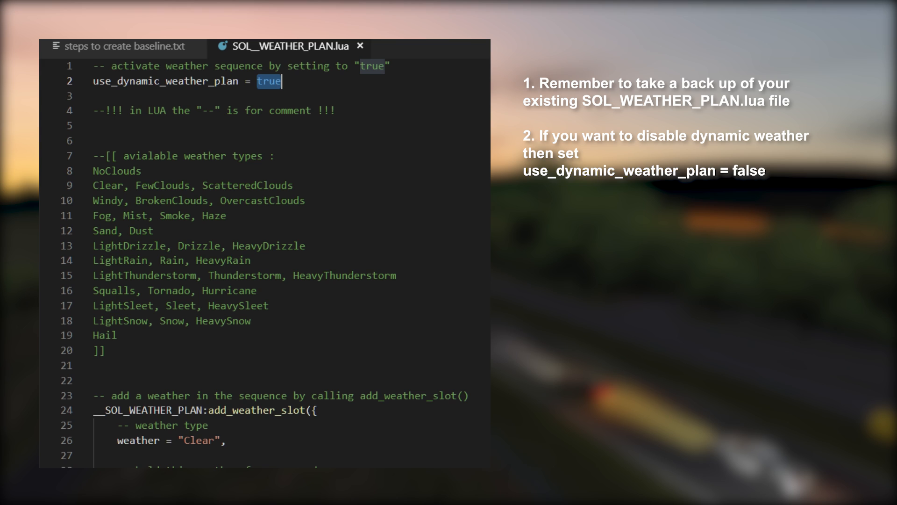